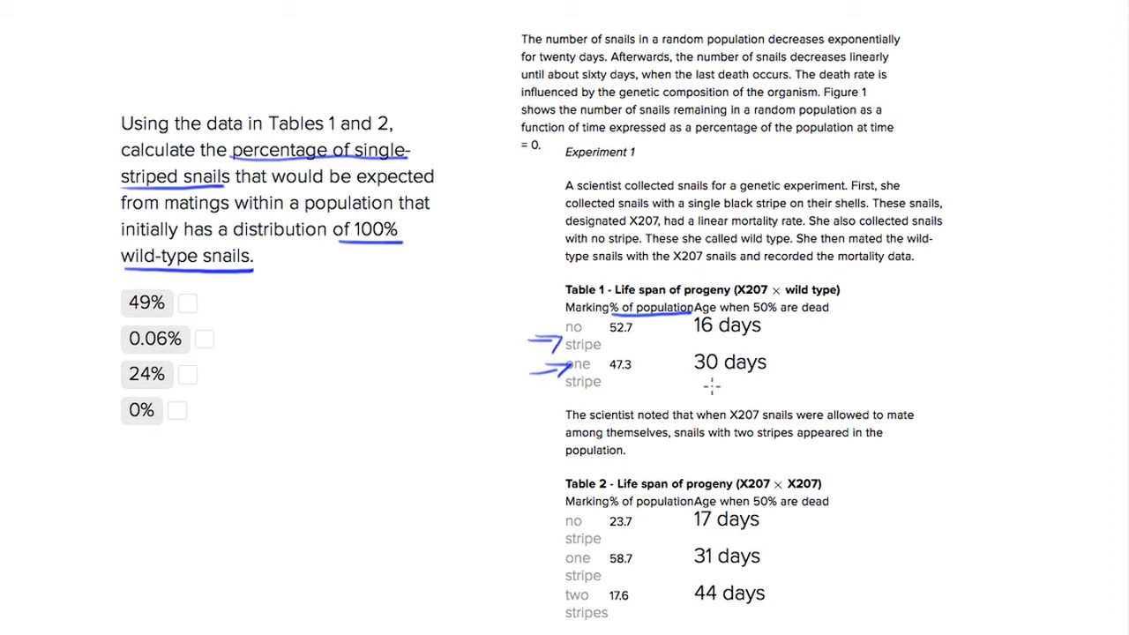
{"action": "mouse_move", "coordinate": [755, 512]}
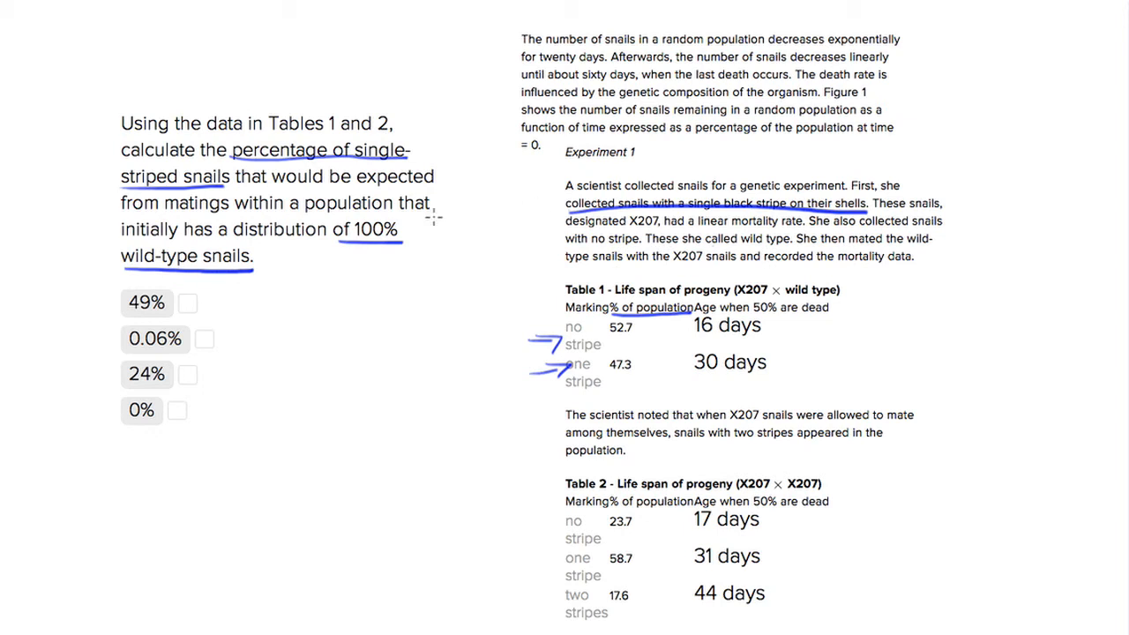
{"action": "mouse_move", "coordinate": [212, 353]}
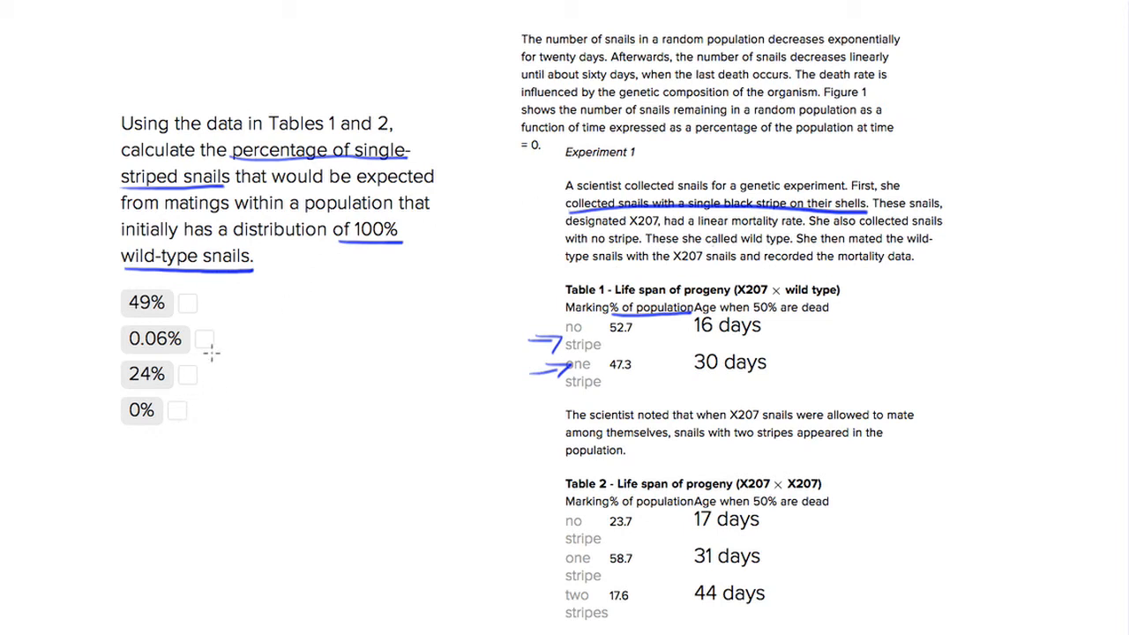
{"action": "mouse_move", "coordinate": [185, 303]}
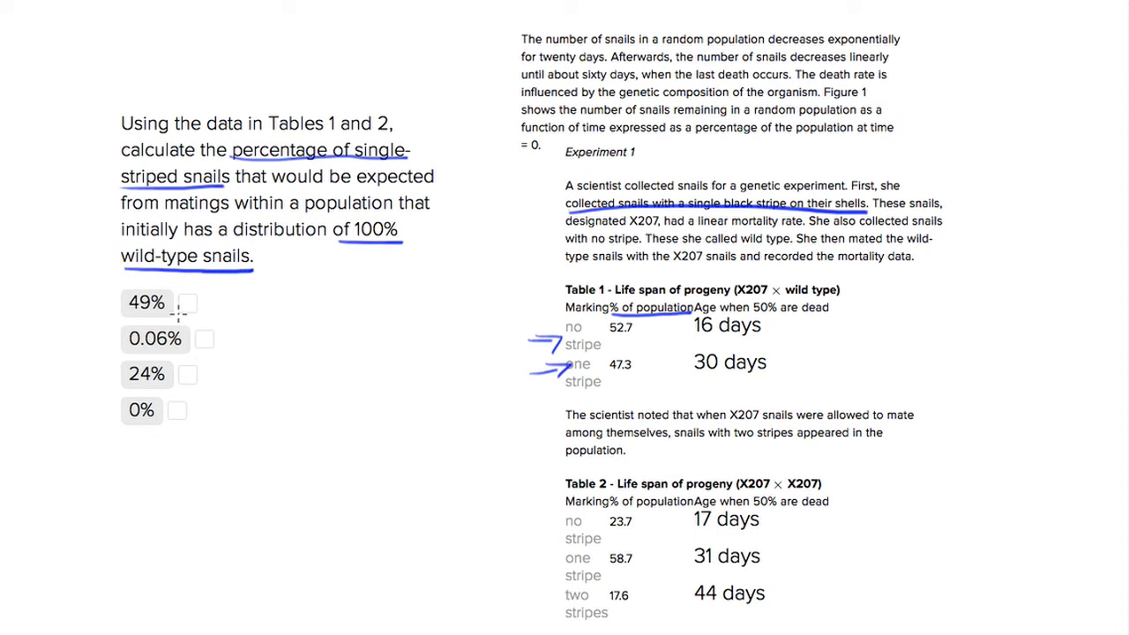
Cross out the 49% answer choice after underlining the single-black-stripe snail description.
{"action": "left_click", "coordinate": [187, 304]}
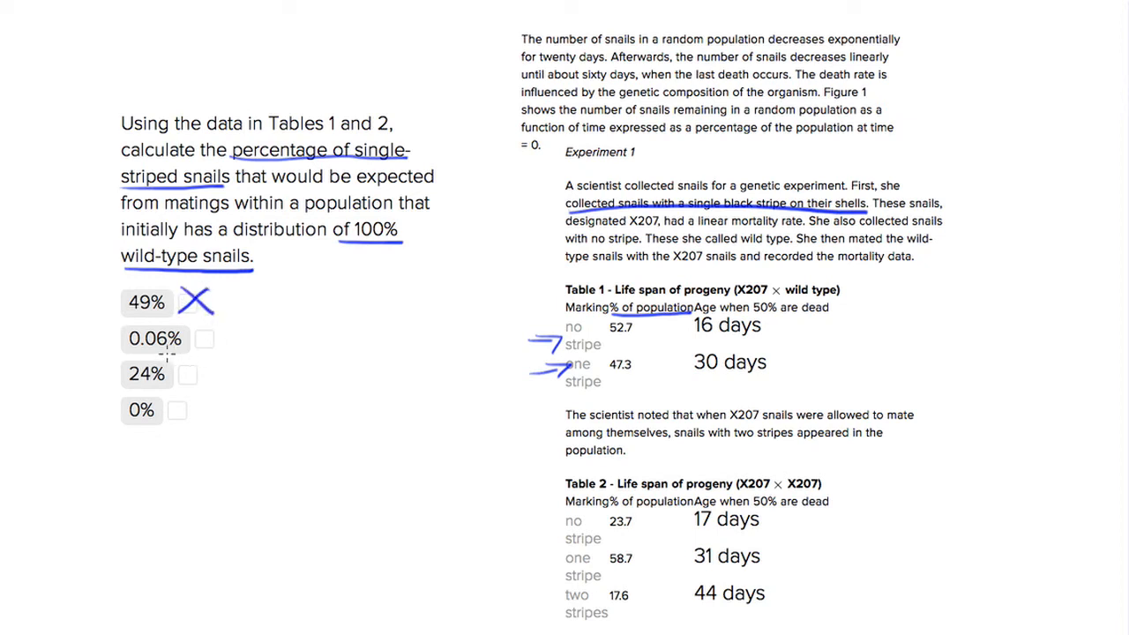